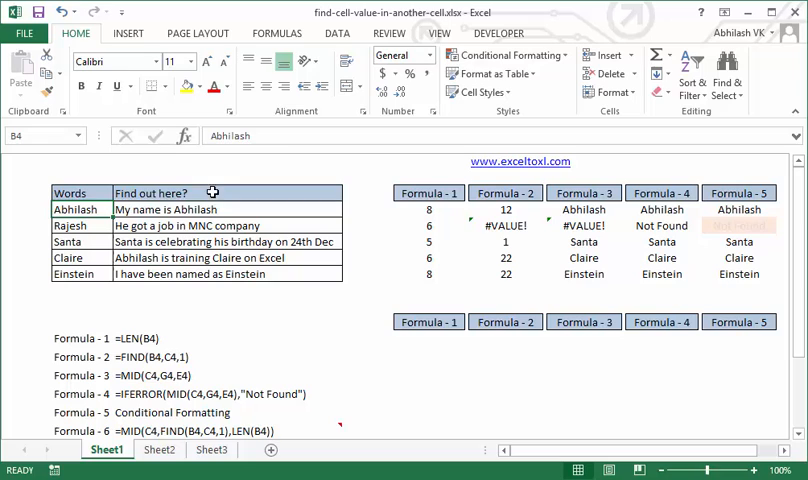
Review the source words Abhilash, Claire and Einstein in column B.
click(80, 192)
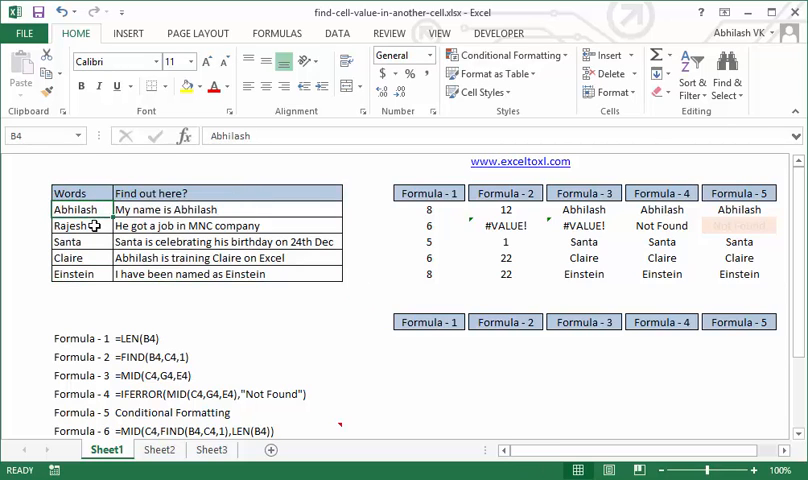
click(68, 256)
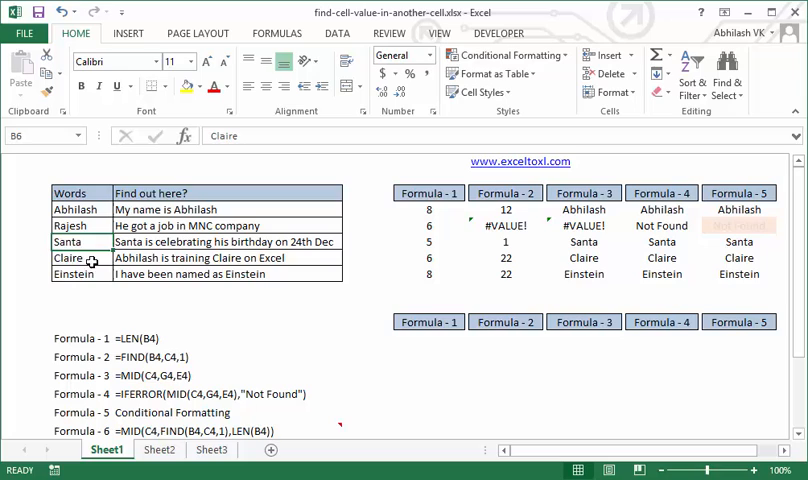
click(78, 272)
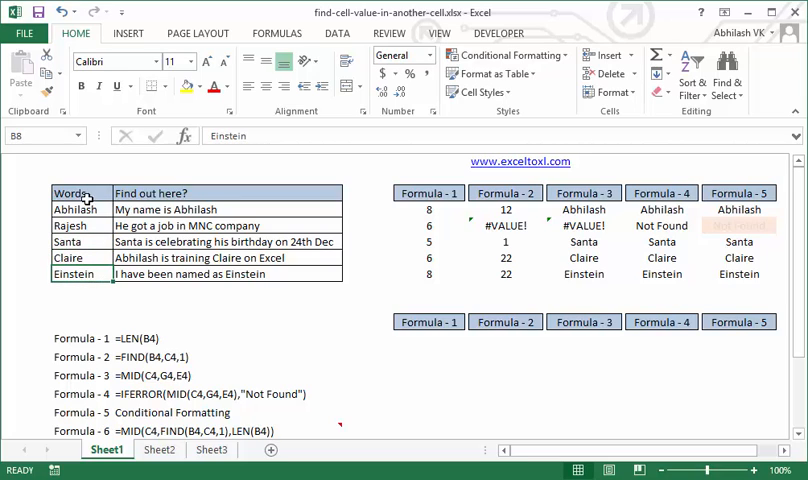
mouse_move(92, 210)
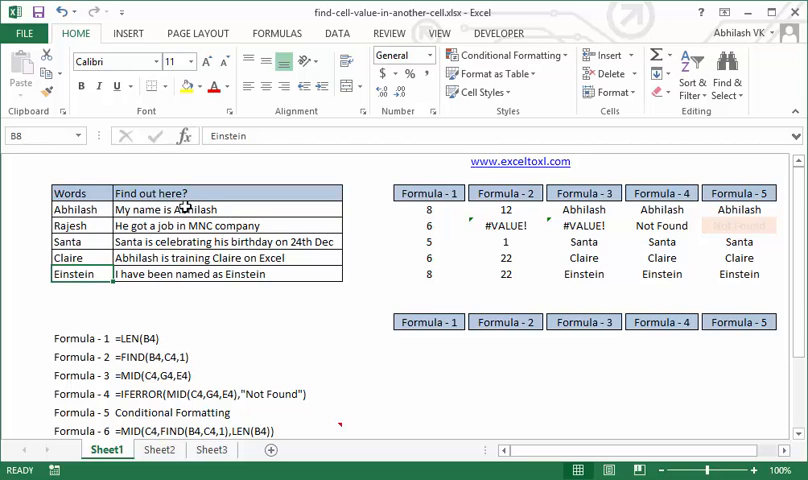
mouse_move(198, 212)
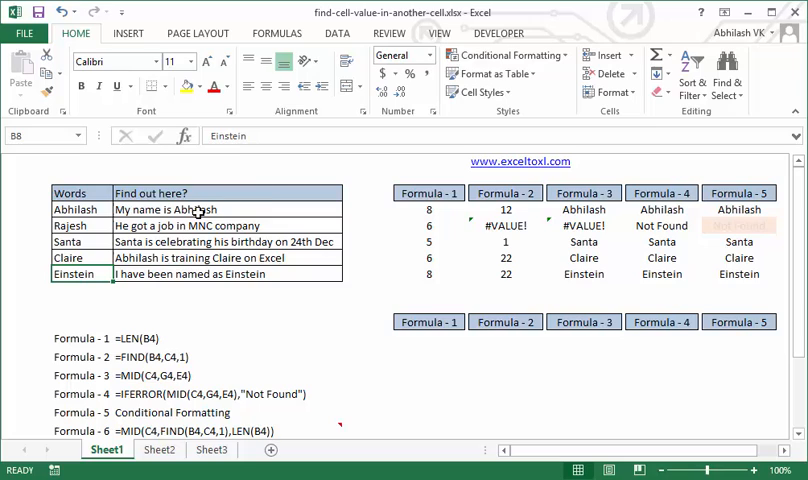
mouse_move(268, 200)
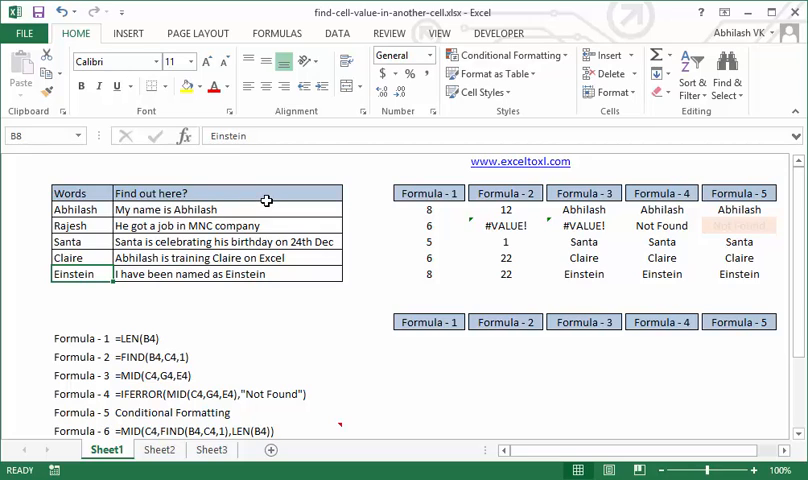
mouse_move(184, 208)
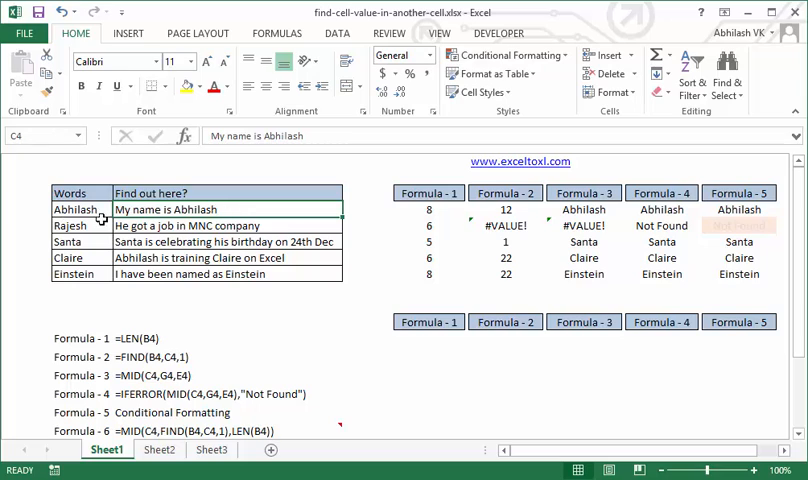
mouse_move(226, 208)
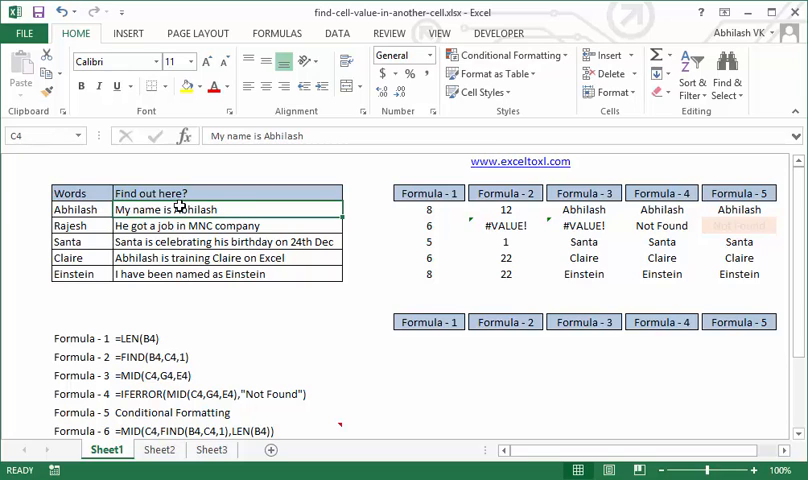
mouse_move(232, 208)
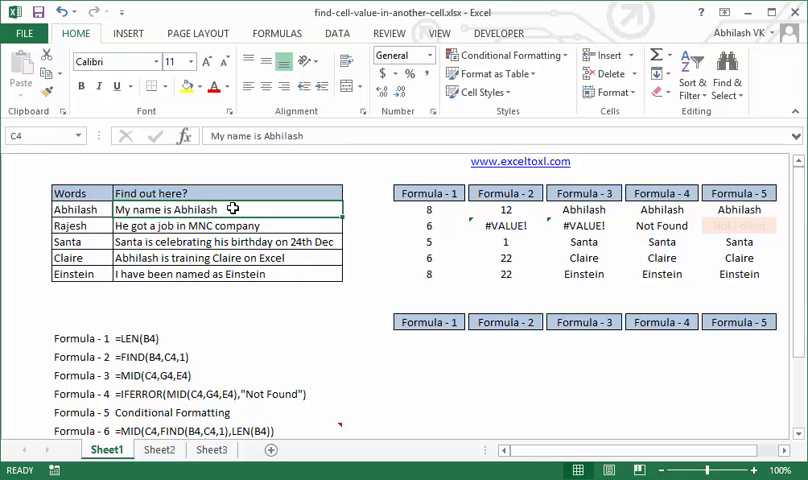
mouse_move(308, 210)
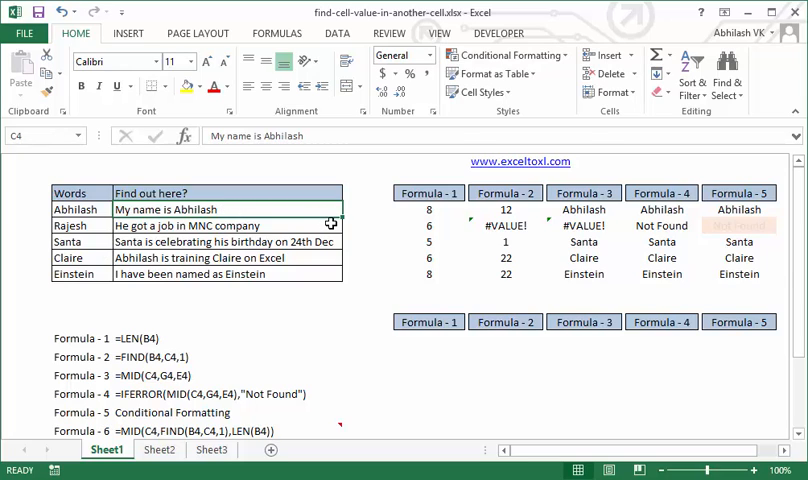
mouse_move(344, 280)
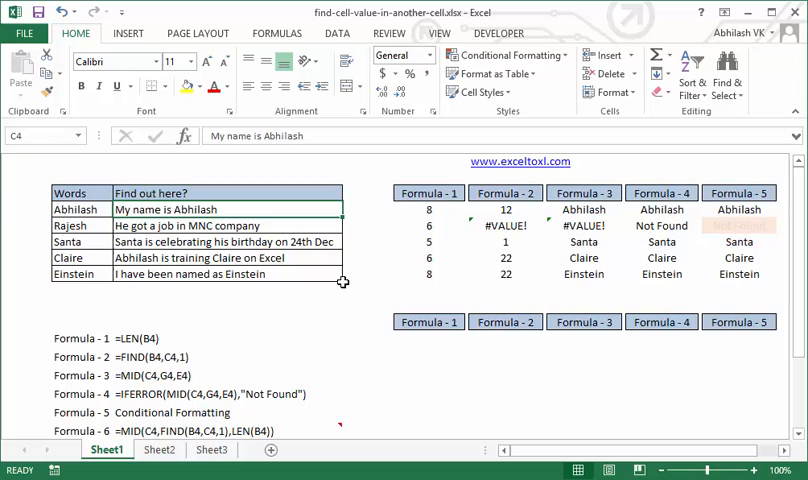
mouse_move(358, 312)
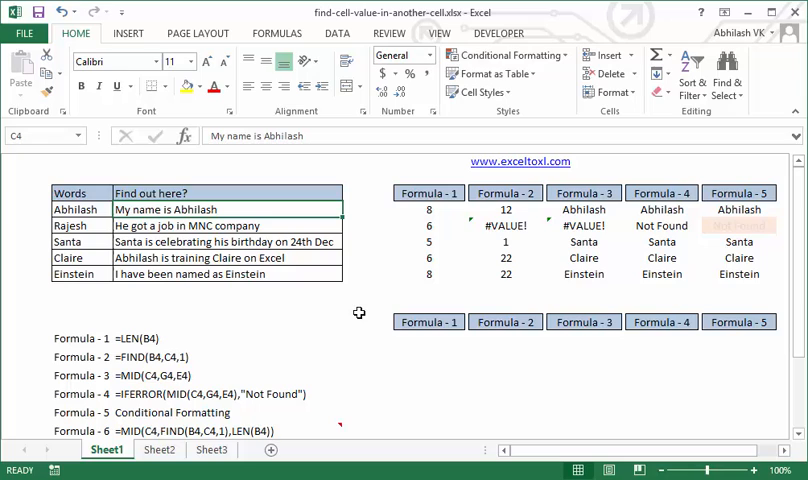
mouse_move(444, 350)
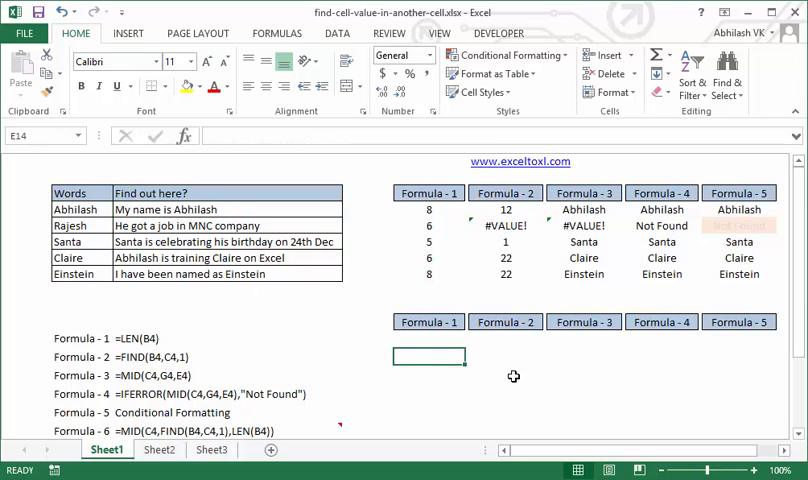
mouse_move(234, 424)
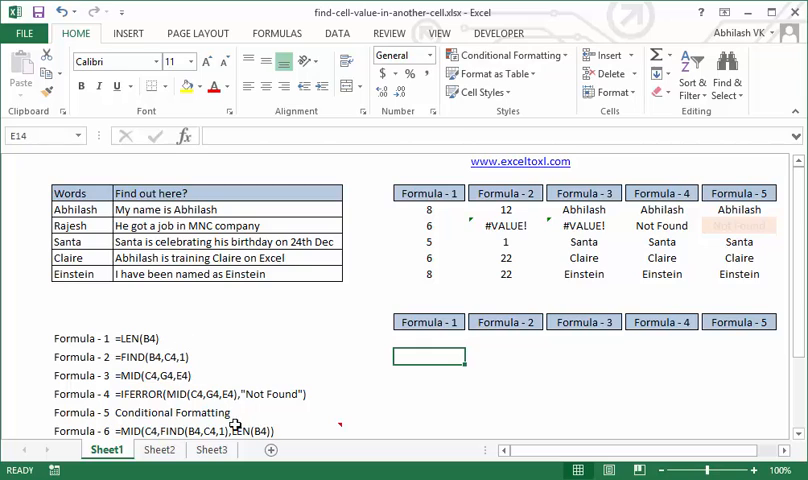
mouse_move(368, 408)
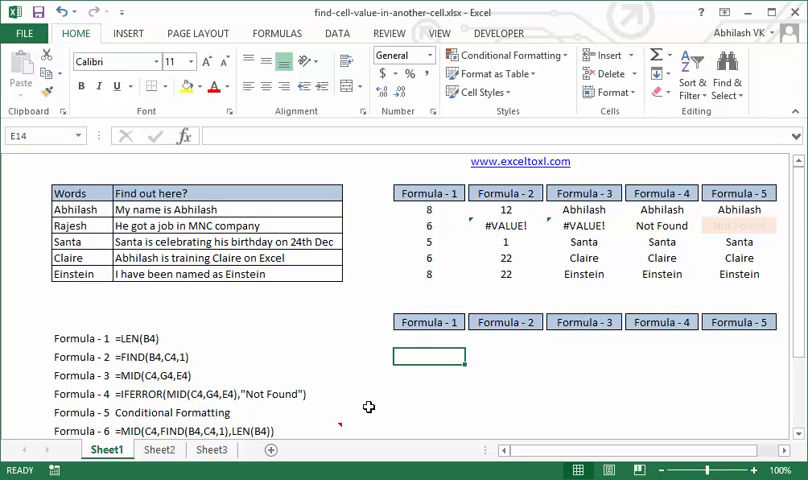
mouse_move(458, 432)
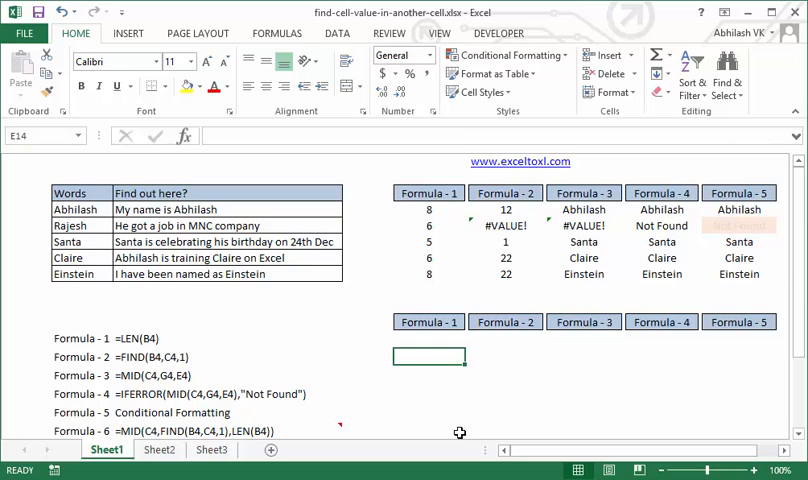
Enter =LEN(B4) under Formula - 1, returning 8 for Abhilash, and verify the result.
text(=)
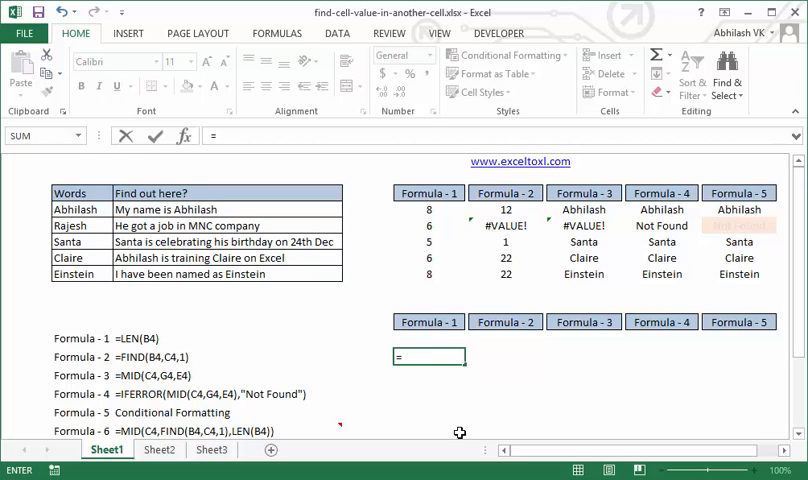
text(=len)
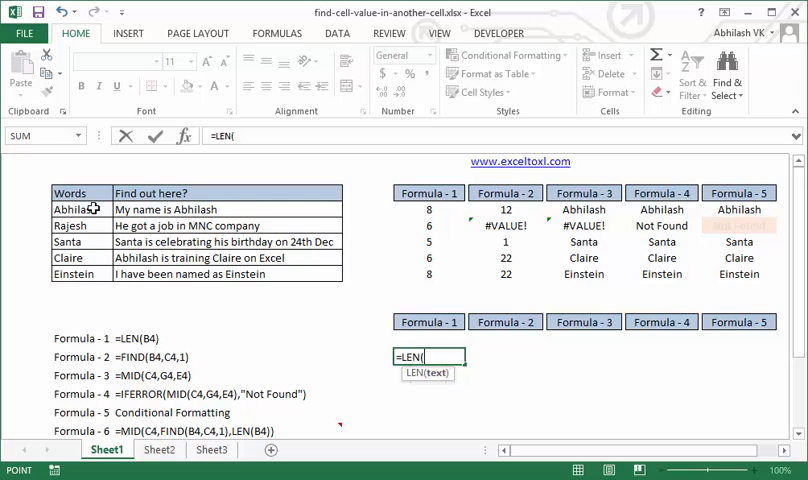
click(76, 208)
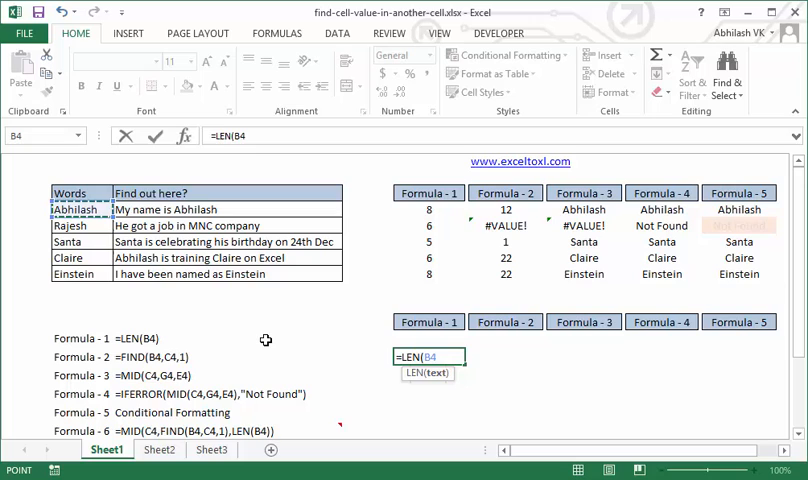
key(Enter)
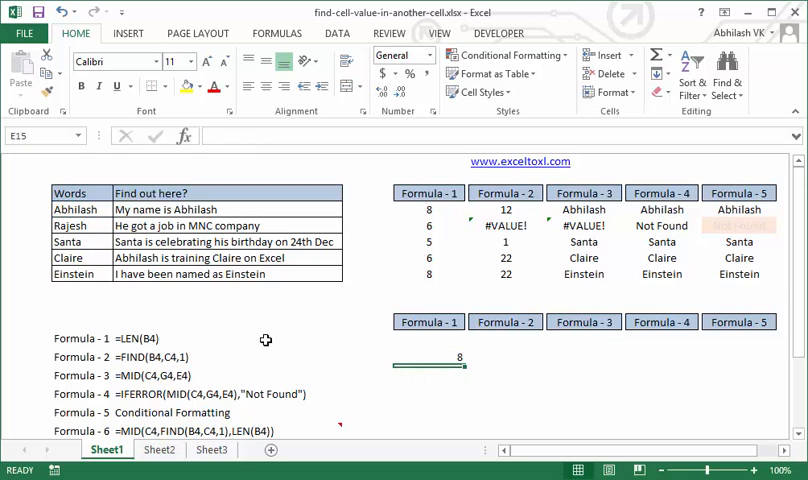
click(438, 356)
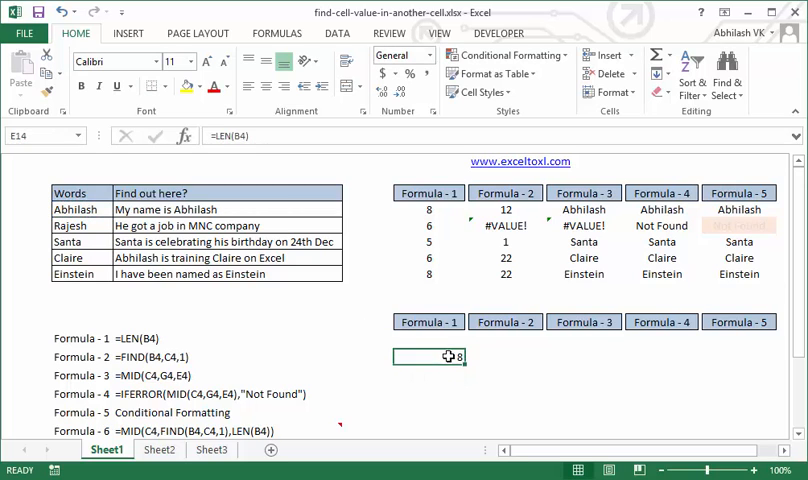
mouse_move(492, 364)
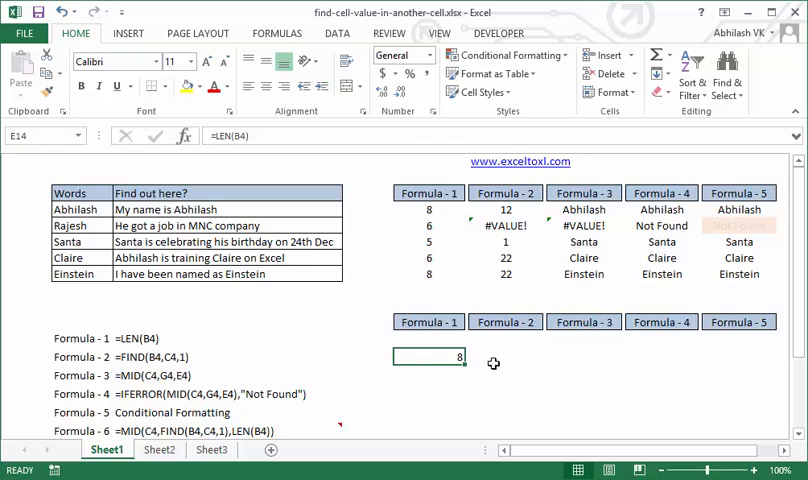
click(504, 356)
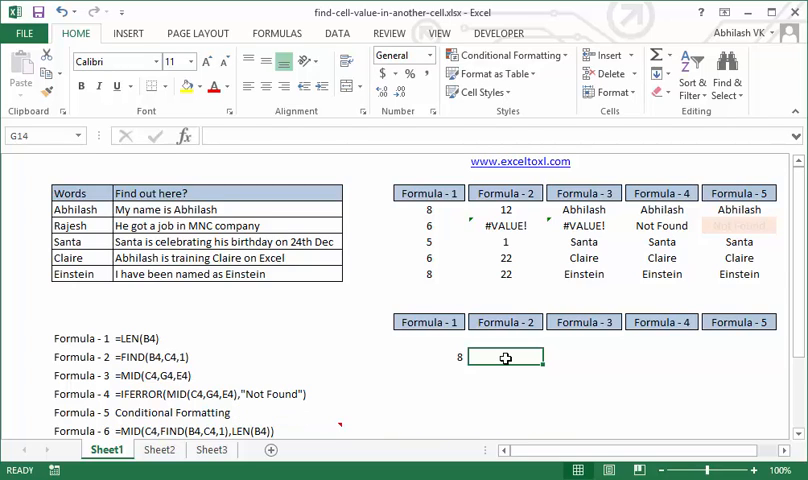
Enter =FIND(B4,C4,1) under Formula - 2, returning 12 as Abhilash's start position.
text(=find)
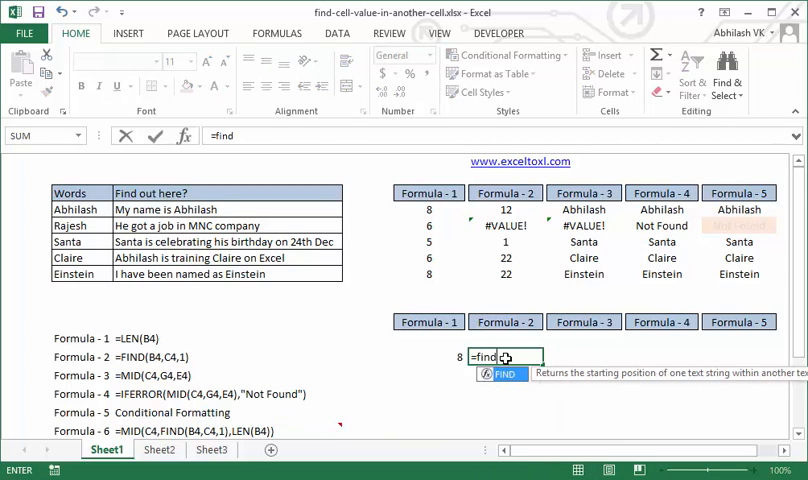
text(FIND()
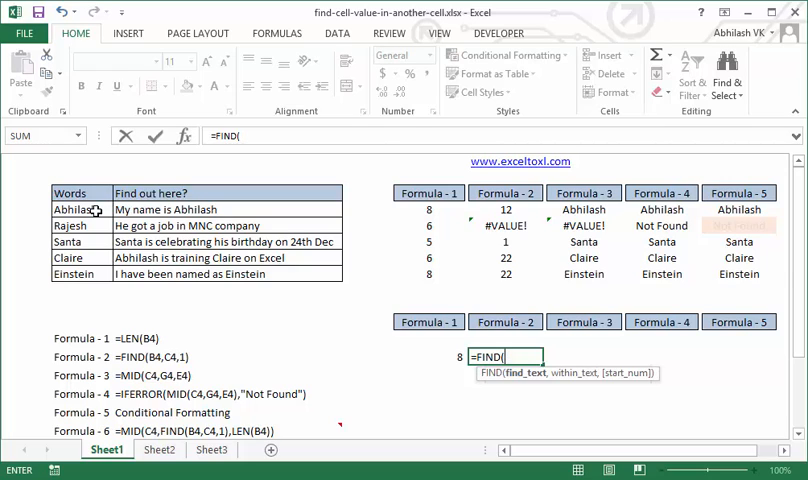
mouse_move(152, 212)
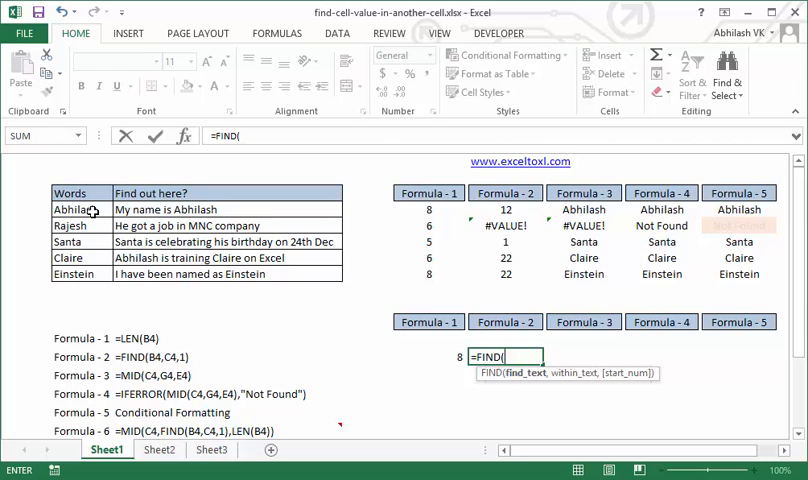
click(70, 208)
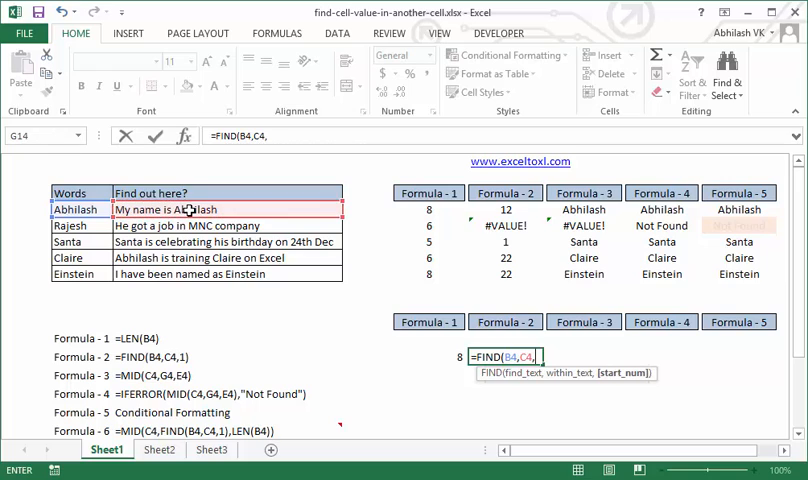
text(12)
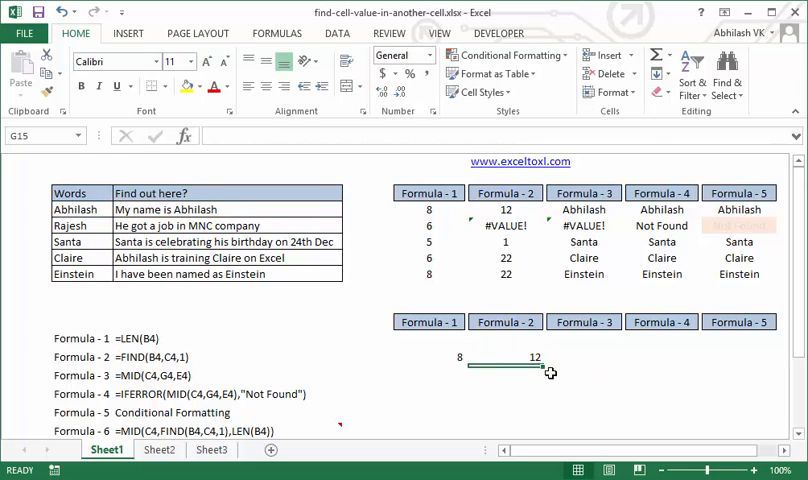
click(504, 356)
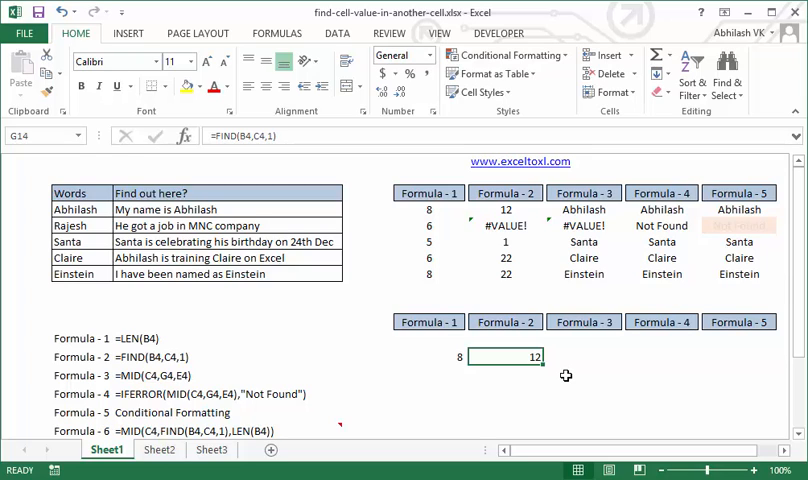
mouse_move(574, 374)
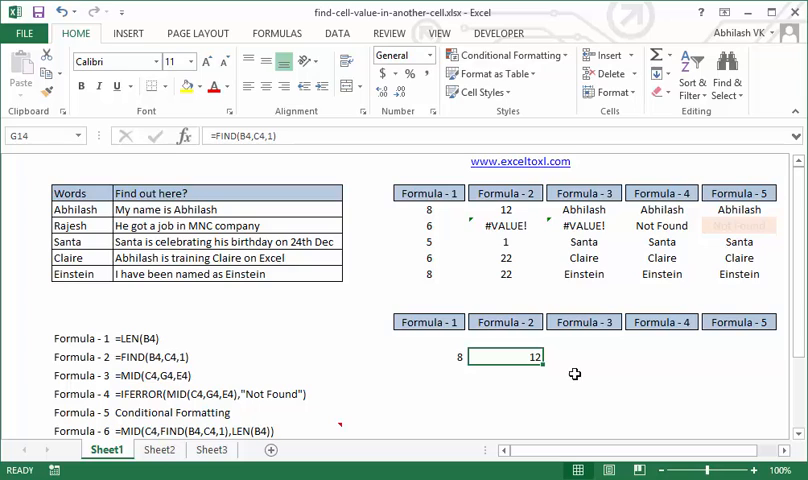
click(584, 356)
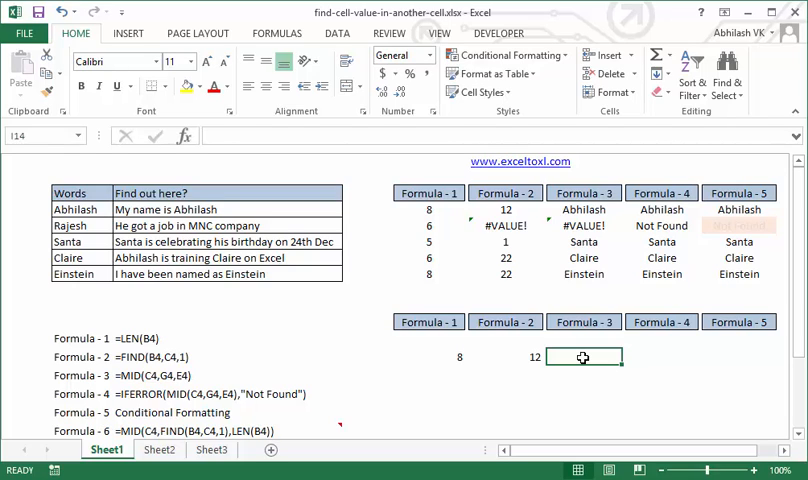
Enter =MID(C4,G14,E14) under Formula - 3 to extract Abhilash from its sentence.
text(=mi)
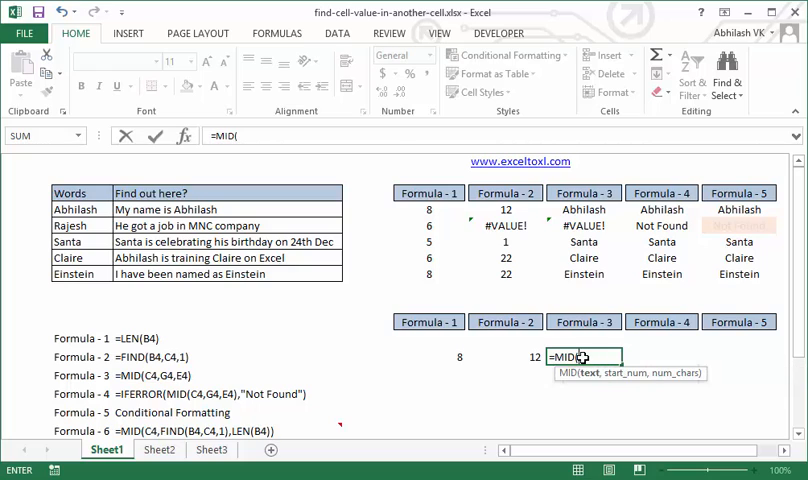
mouse_move(628, 386)
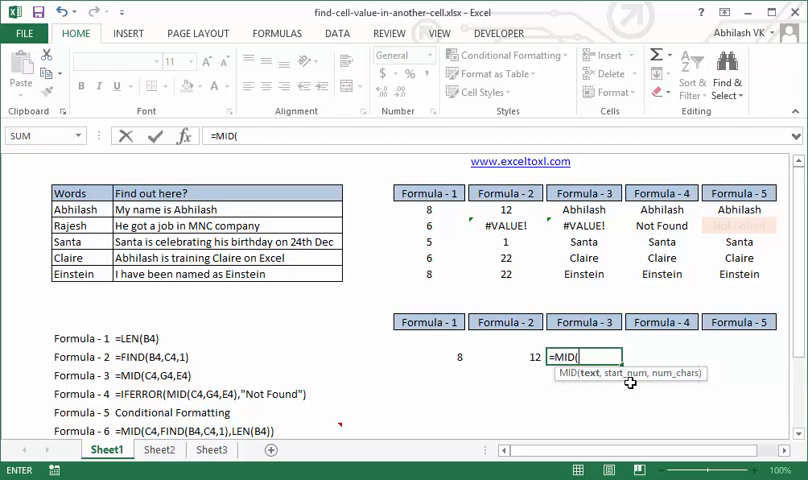
mouse_move(600, 390)
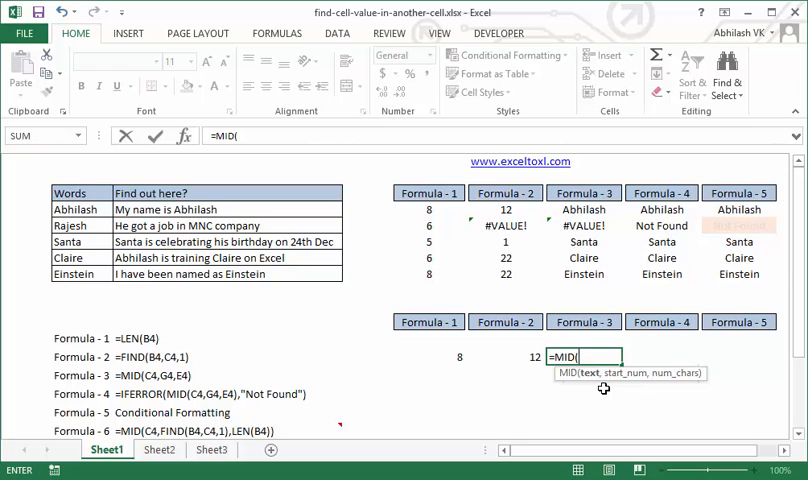
mouse_move(234, 208)
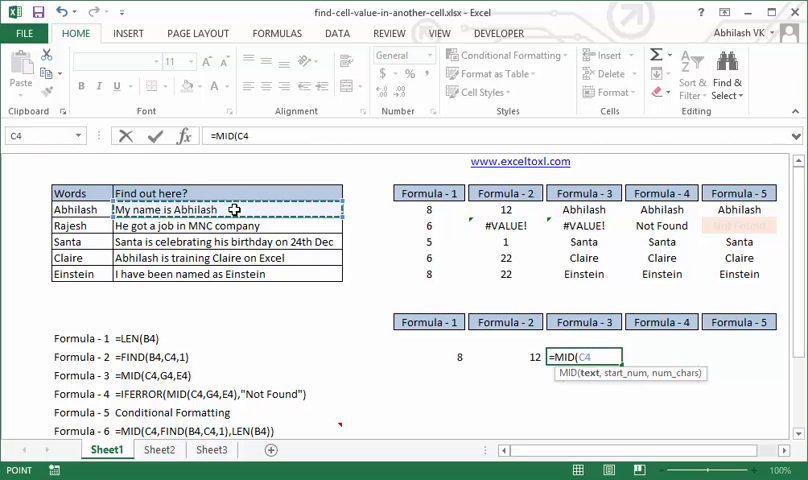
text(,G14,)
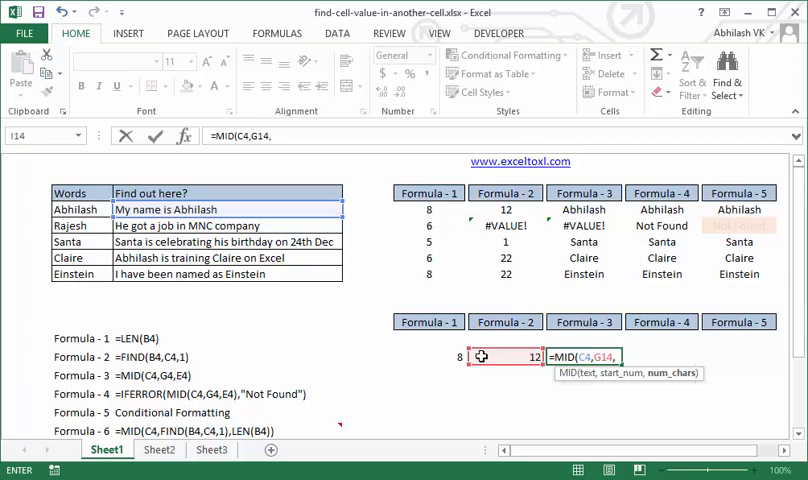
click(428, 356)
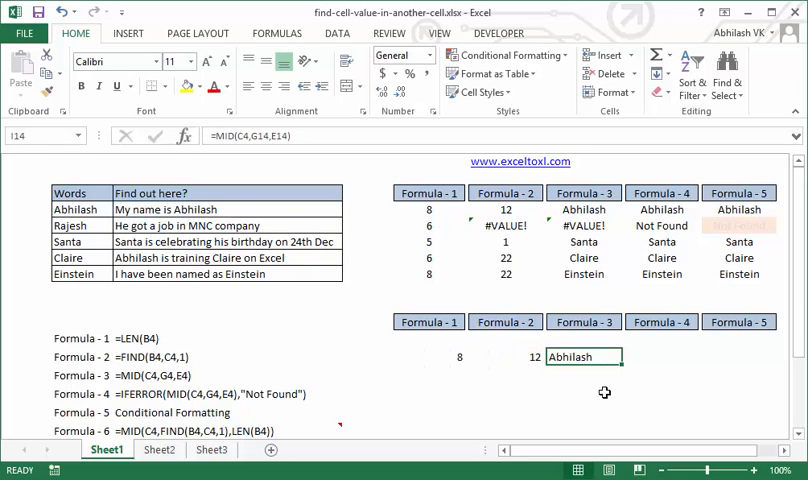
mouse_move(660, 356)
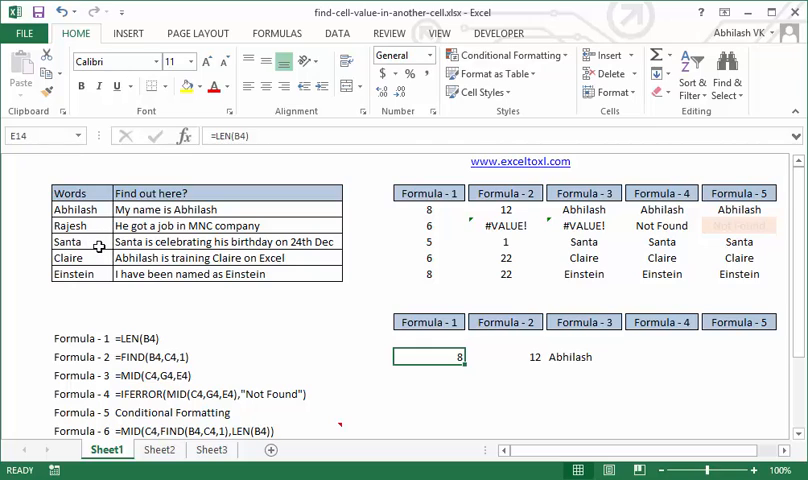
mouse_move(96, 232)
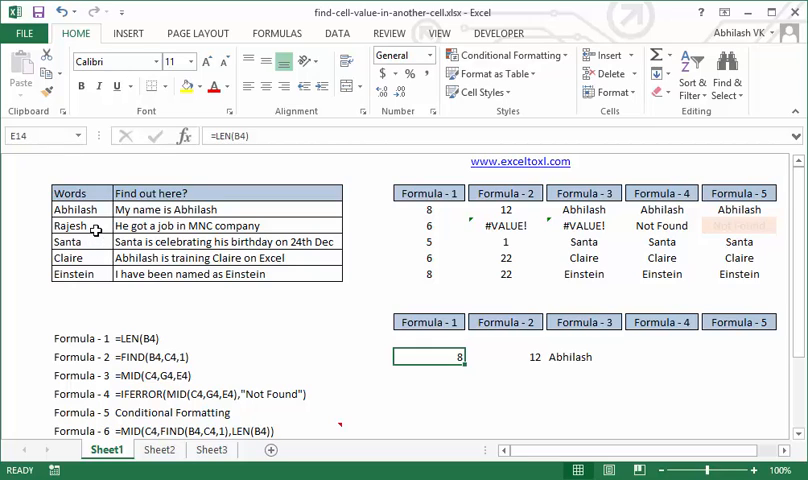
Enter =LEN(B5) in the second practice row, returning 6 for Rajesh.
click(176, 224)
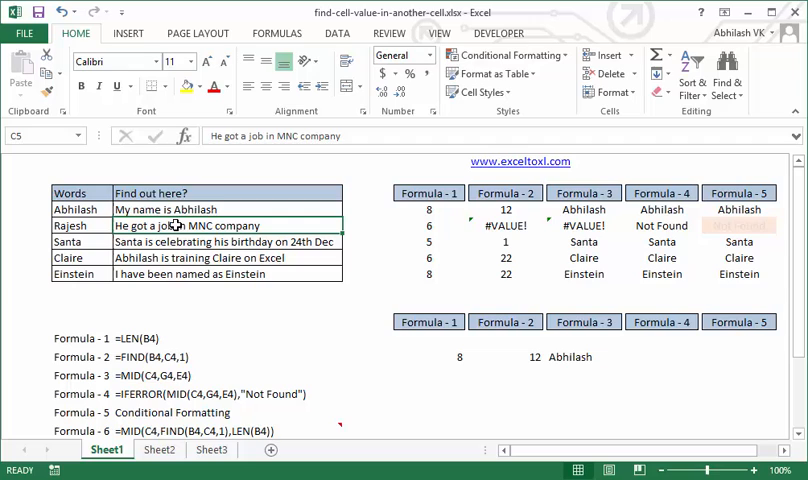
mouse_move(446, 380)
text(=LEN()
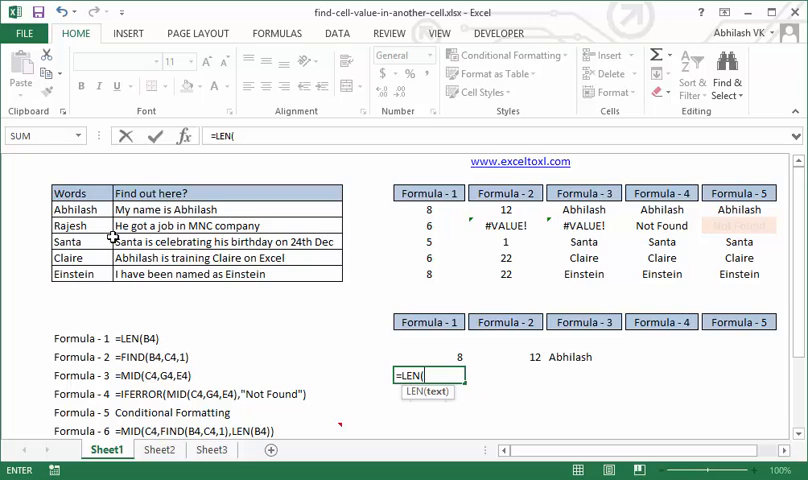
click(78, 224)
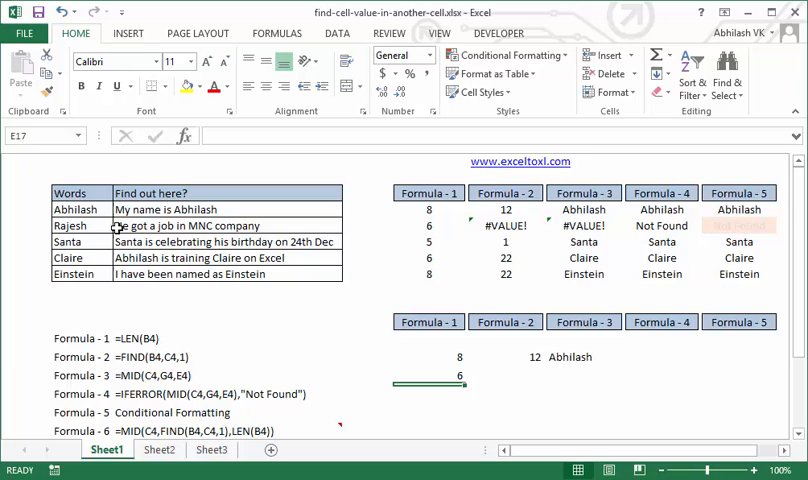
mouse_move(520, 374)
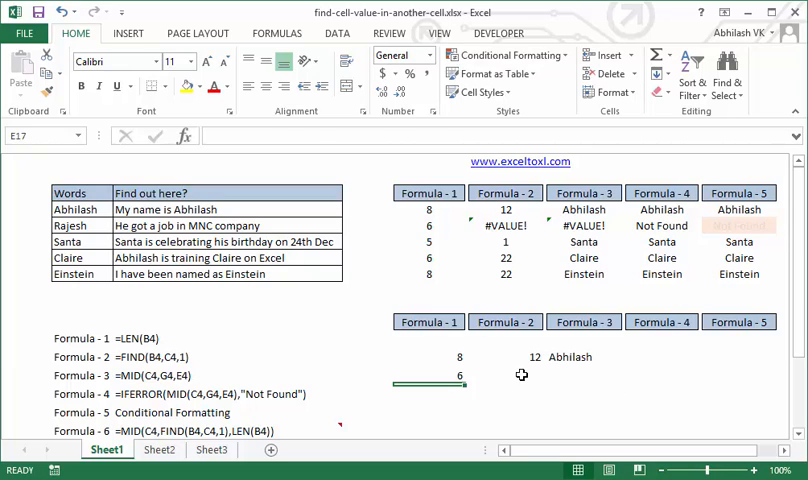
click(504, 376)
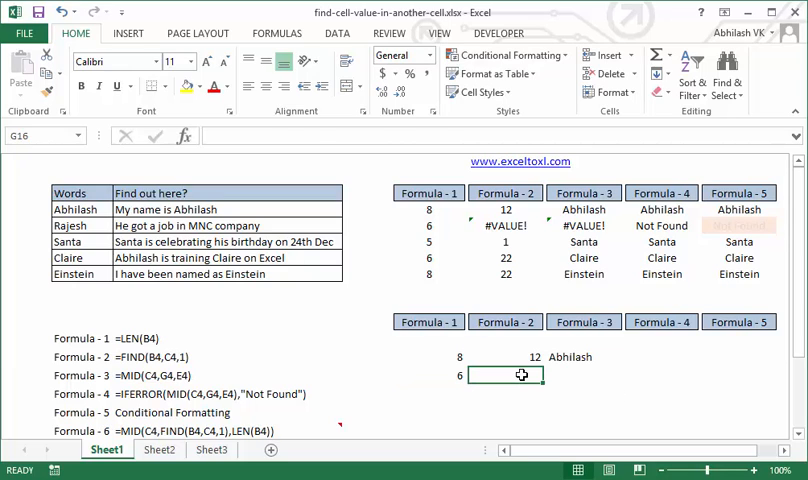
Enter =FIND(B5,C5) in the second row, returning #VALUE! since Rajesh is absent.
text(=find)
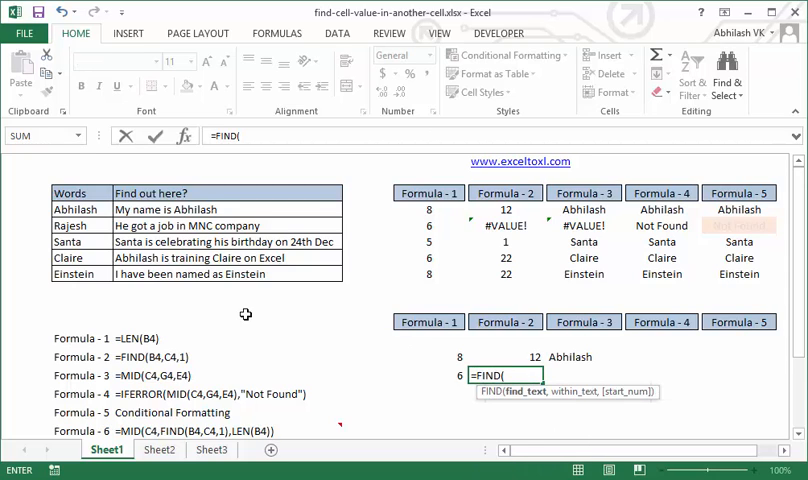
click(200, 224)
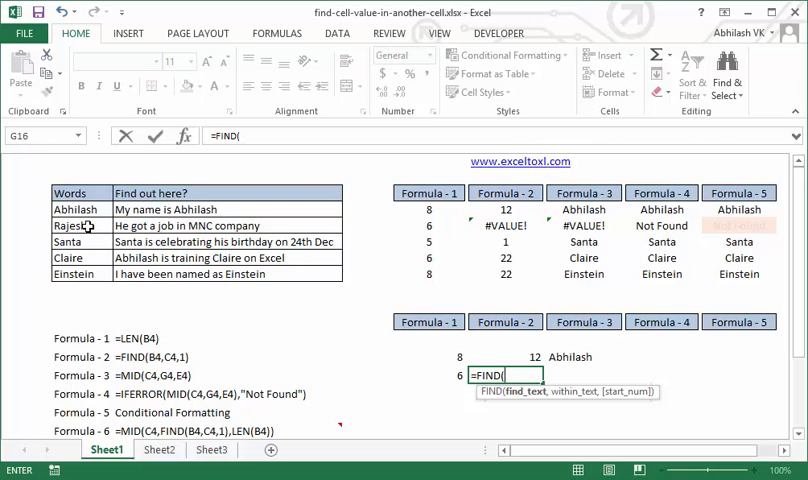
click(78, 224)
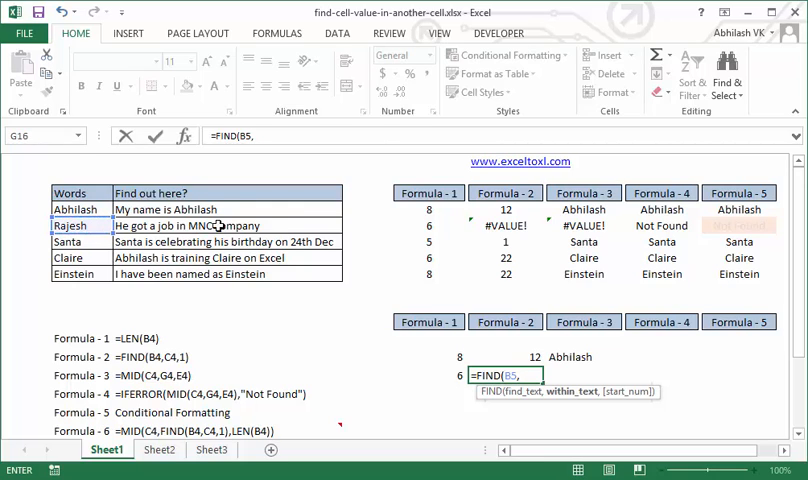
click(228, 224)
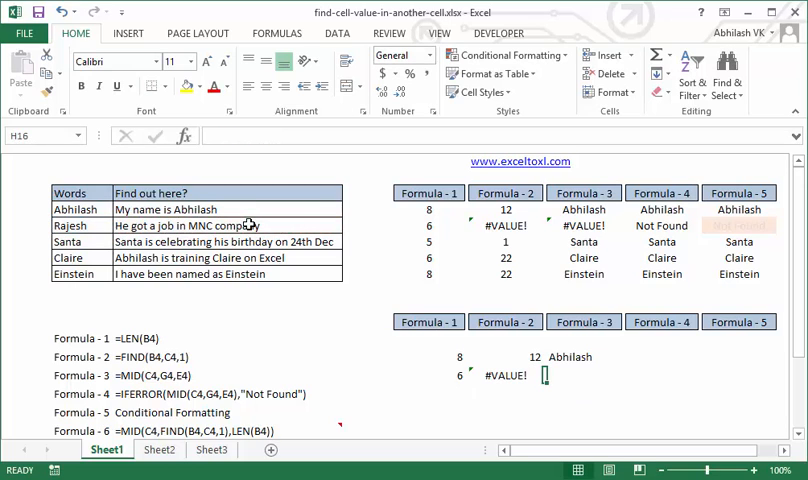
click(584, 374)
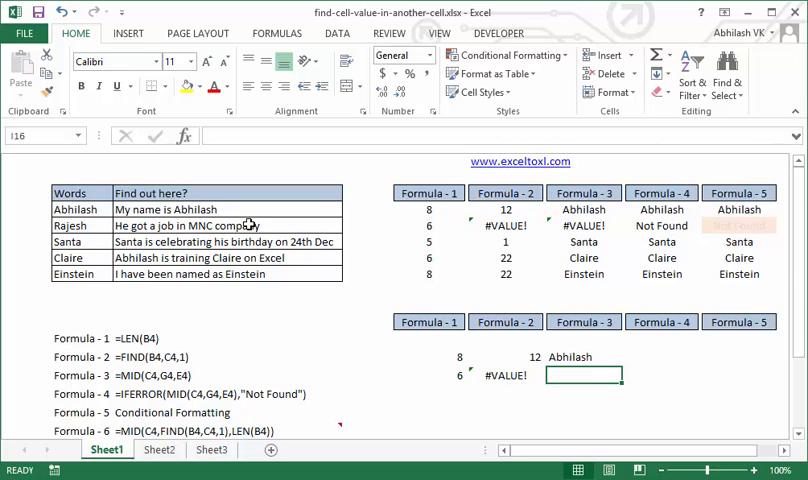
Enter =IFERROR(MID(C5,G16,E16),"Not Found") so the Rajesh row shows Not Found.
text(=)
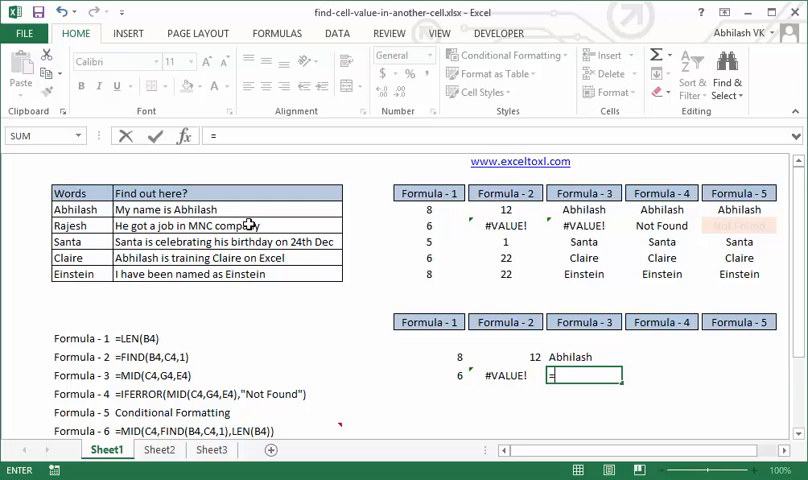
text(=IFERROR()
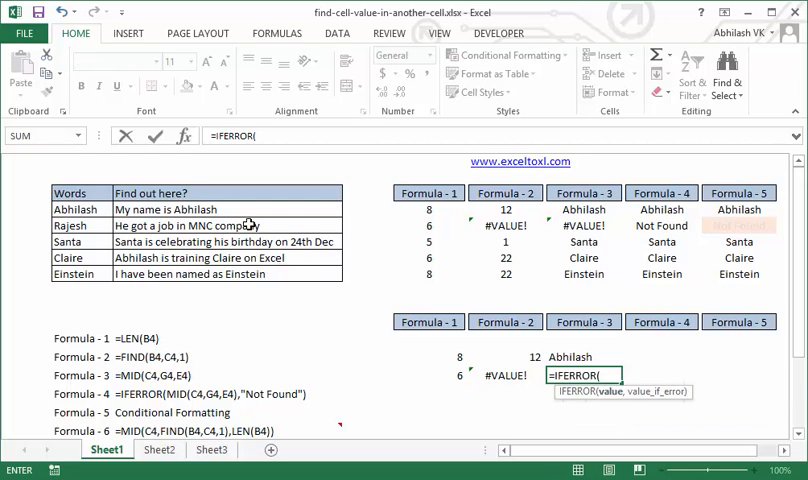
text(m)
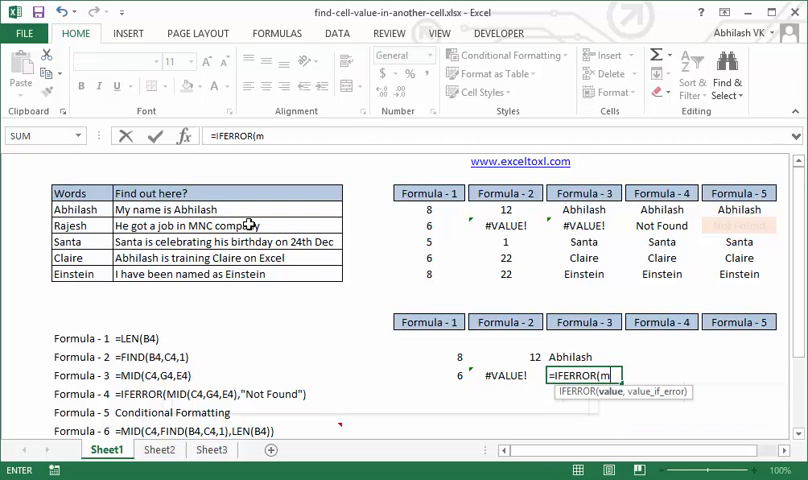
text(ID()
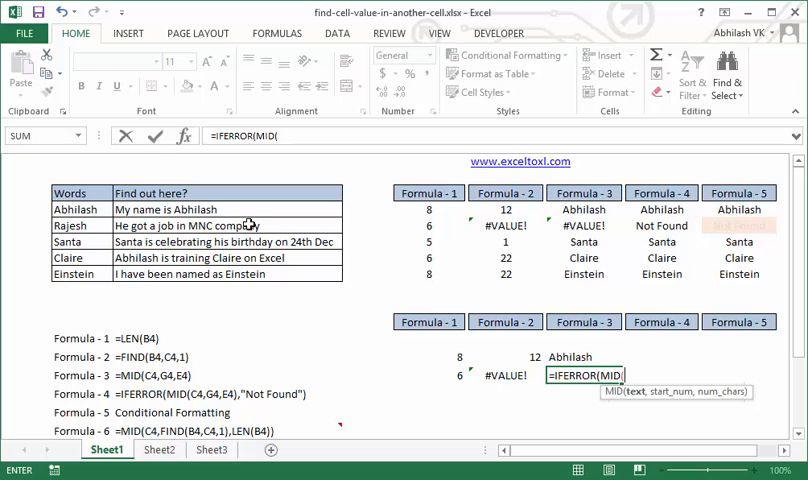
click(200, 224)
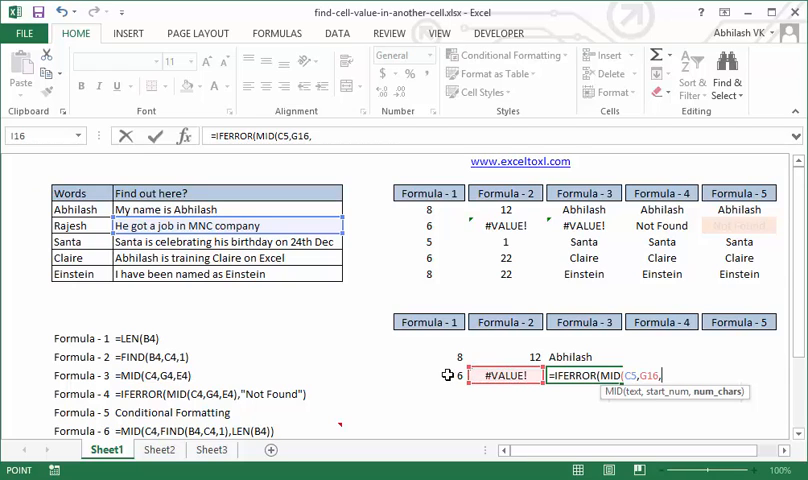
click(428, 376)
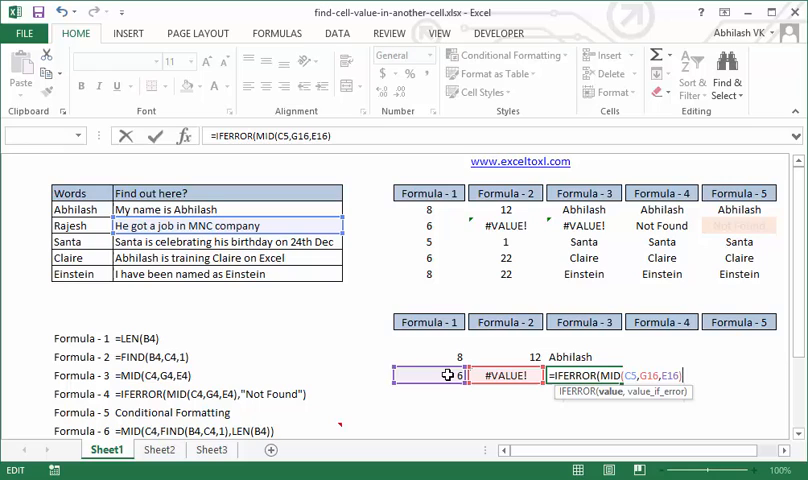
text(,)
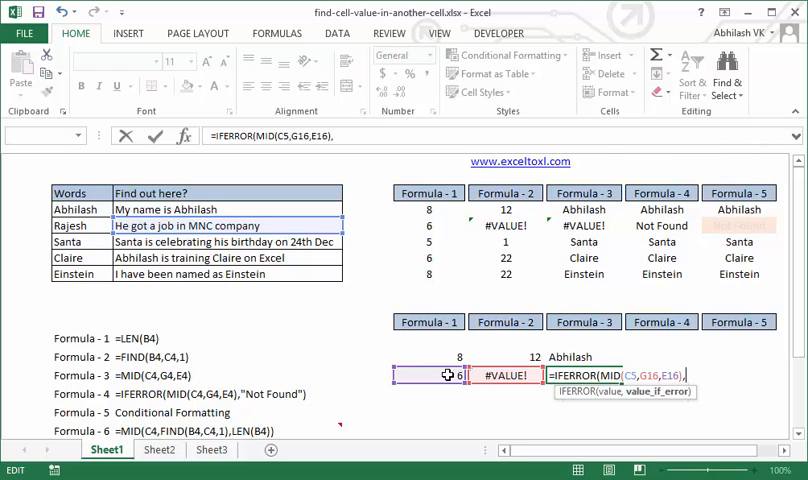
text("")
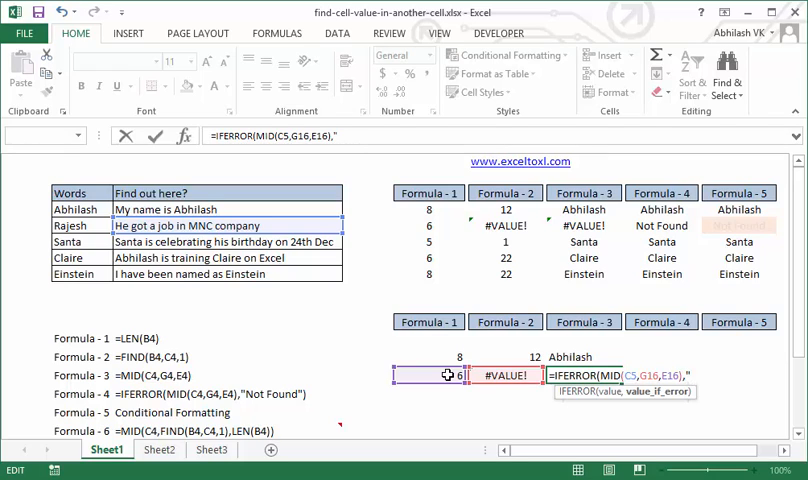
text(Not Fouund)
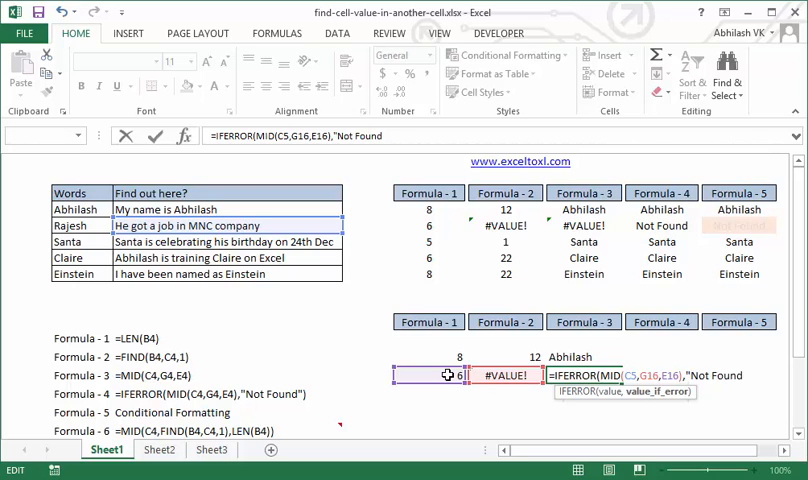
key(Enter)
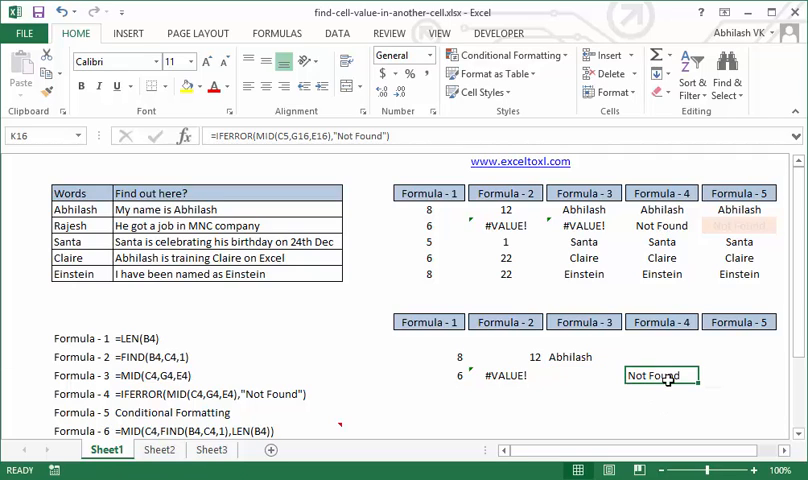
mouse_move(674, 376)
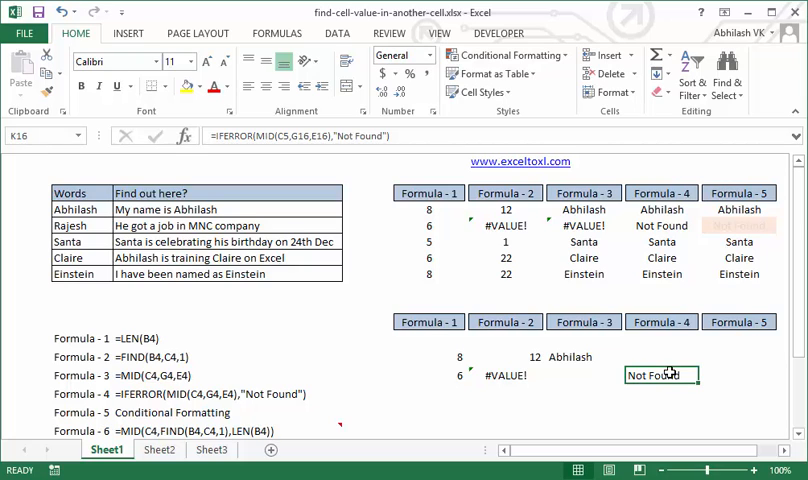
mouse_move(738, 210)
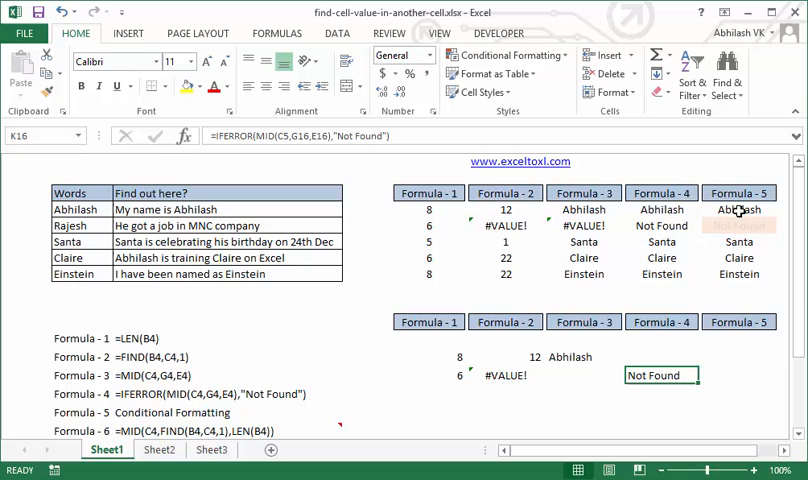
Select M4:M8 and bring up Conditional Formatting > Manage Rules for the Formula - 5 column.
drag(740, 210, 740, 274)
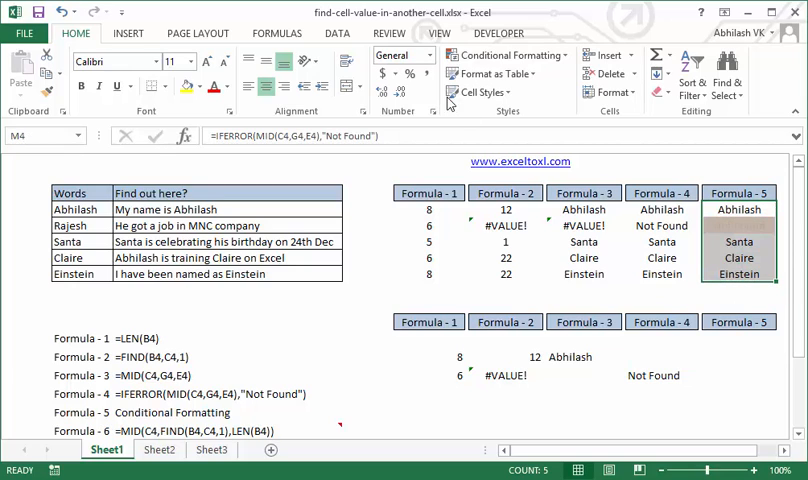
click(504, 56)
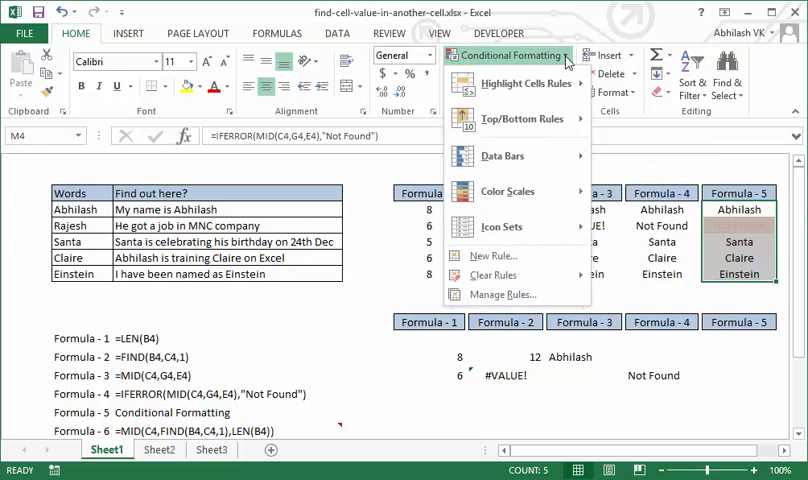
mouse_move(504, 294)
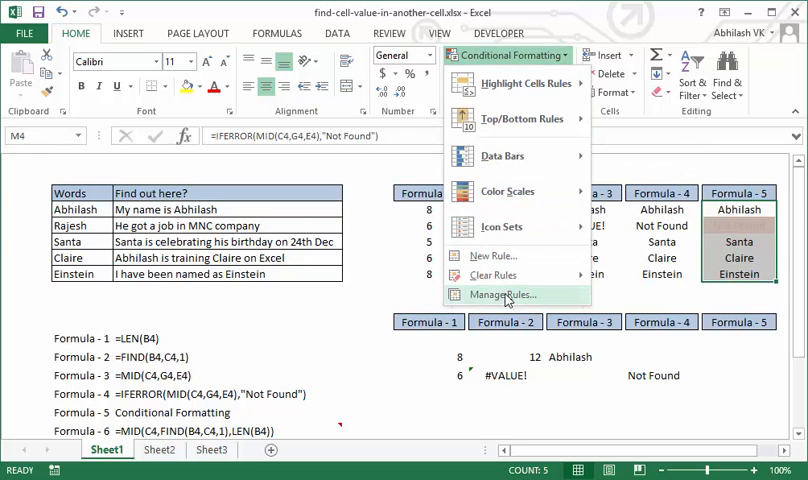
click(504, 294)
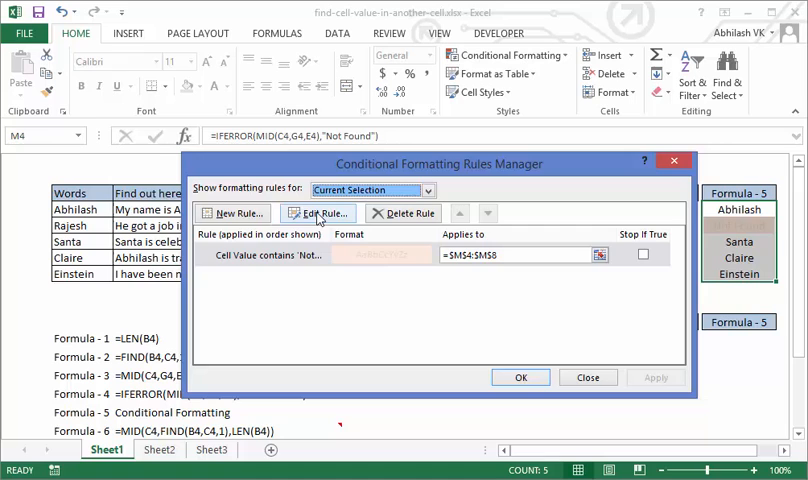
Edit the Not Found rule, keeping Specific Text with the containing comparison, and move the editor aside.
click(318, 212)
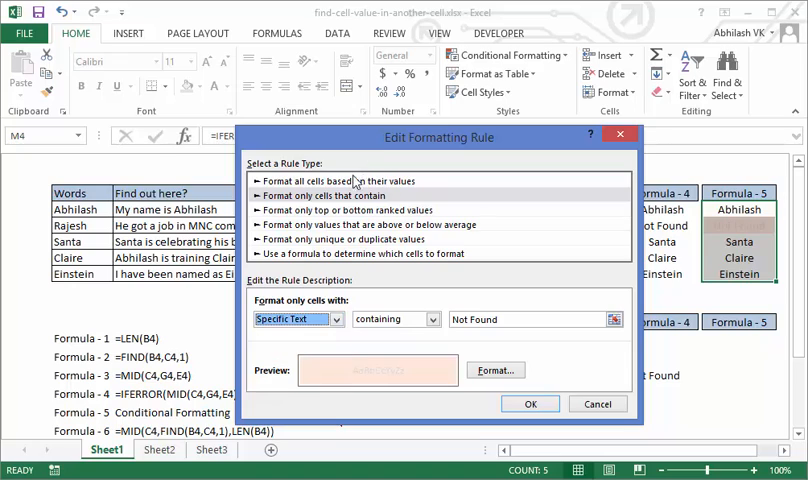
mouse_move(318, 200)
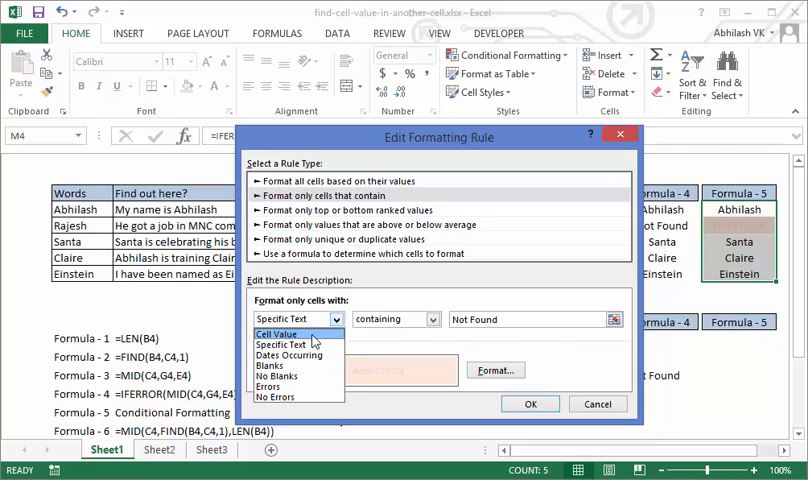
click(284, 344)
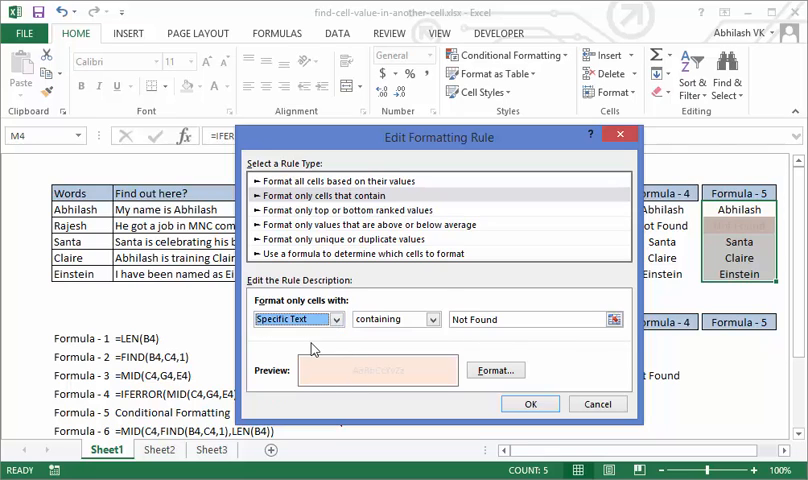
click(428, 320)
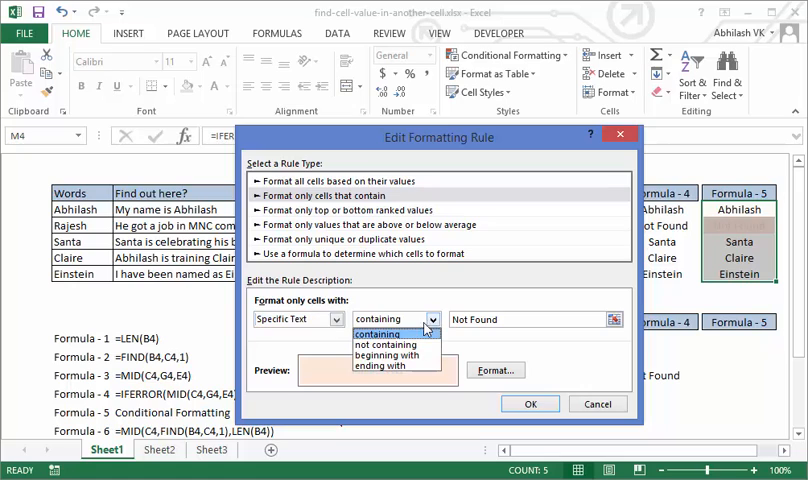
click(380, 332)
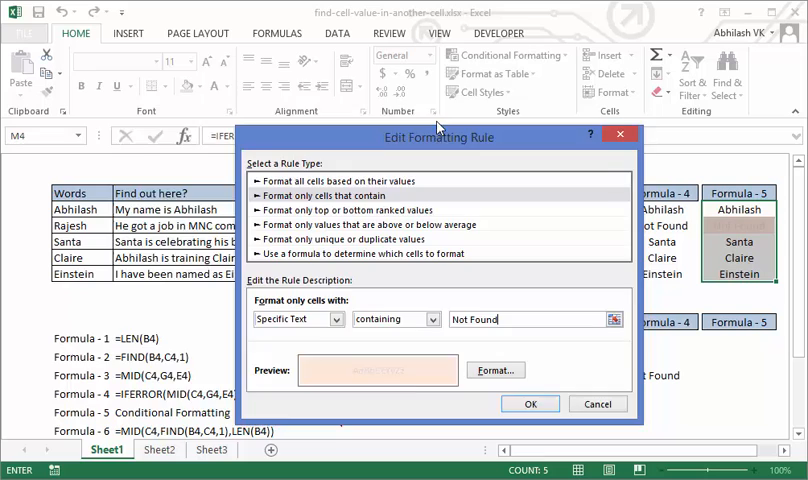
drag(440, 136, 270, 76)
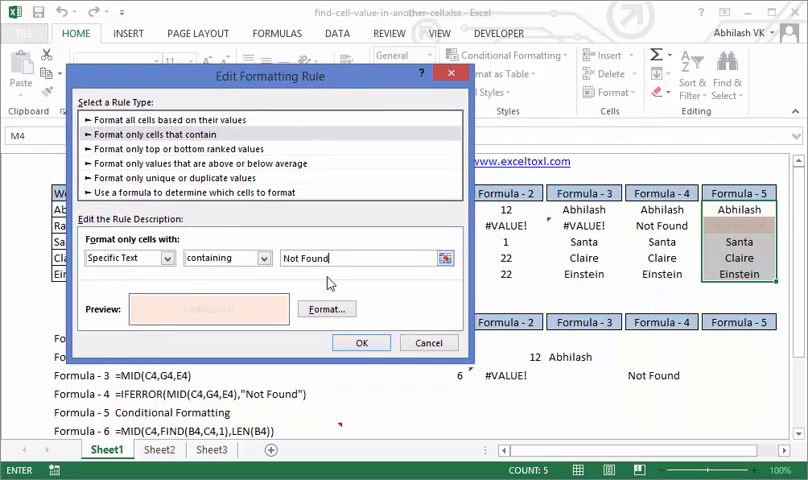
Review the rule's Font and light peach Fill formatting, then close all rule dialogs.
click(326, 308)
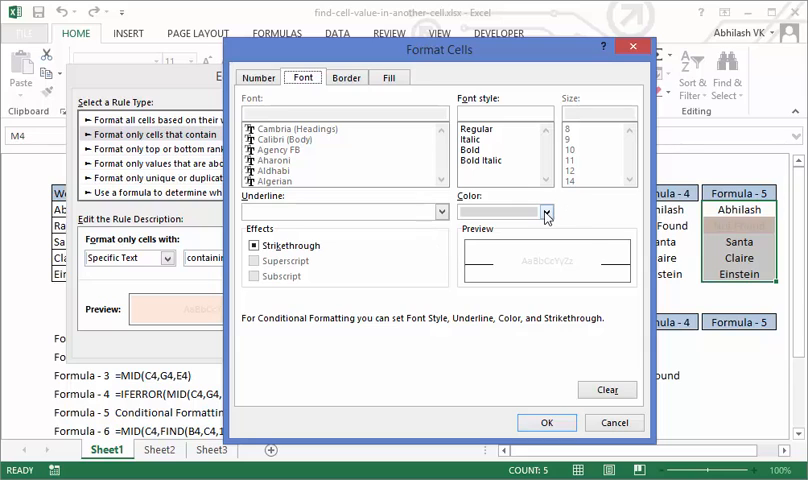
click(546, 212)
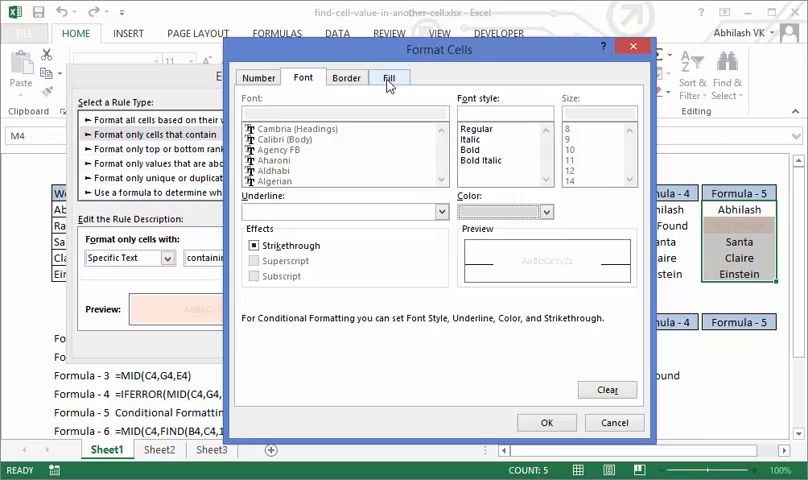
click(390, 76)
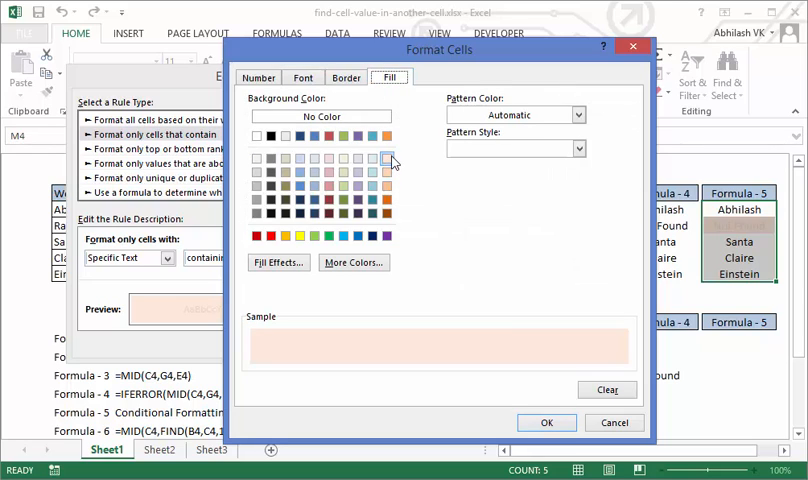
mouse_move(592, 372)
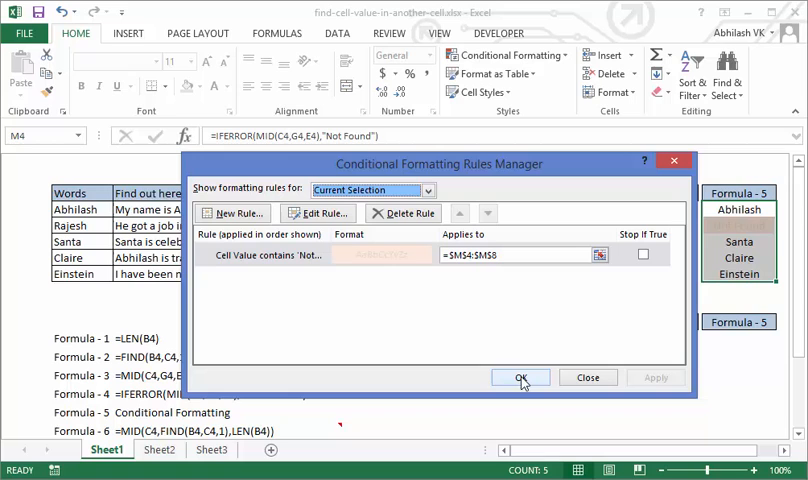
click(520, 376)
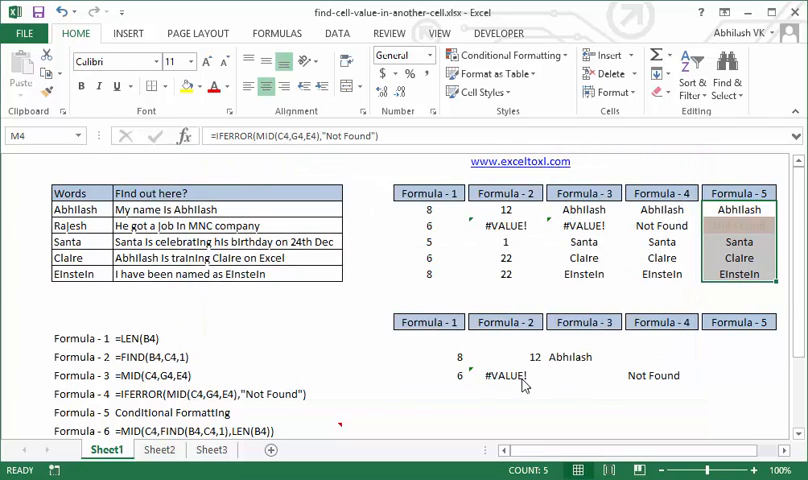
click(732, 298)
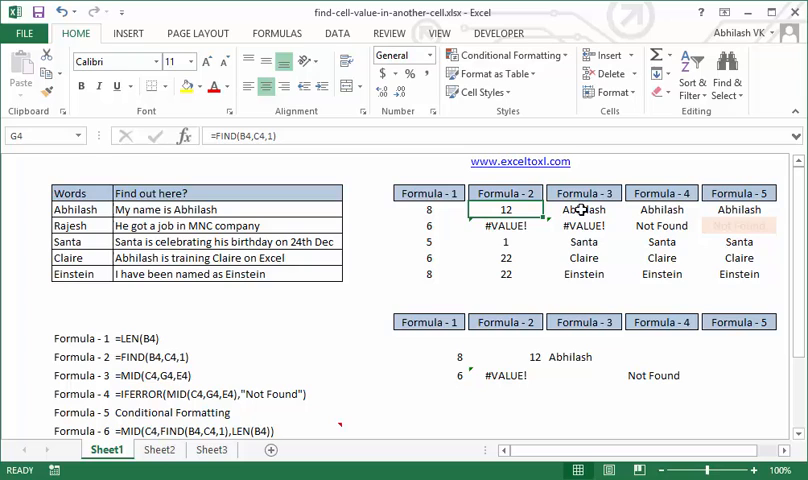
click(584, 208)
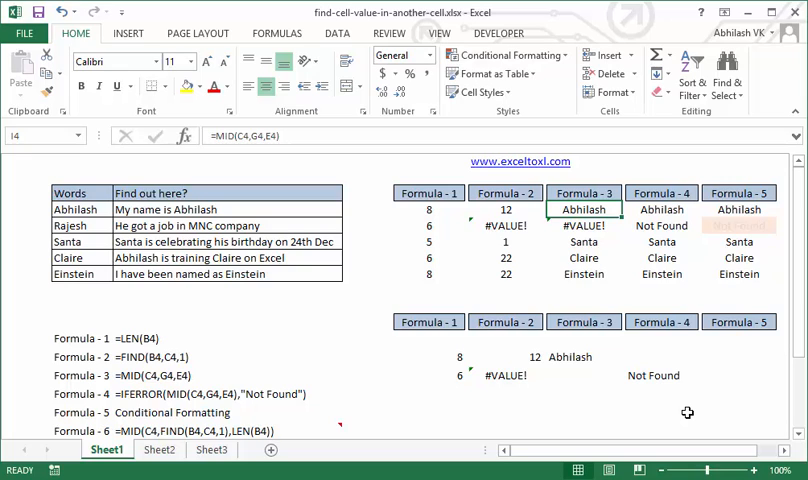
mouse_move(736, 396)
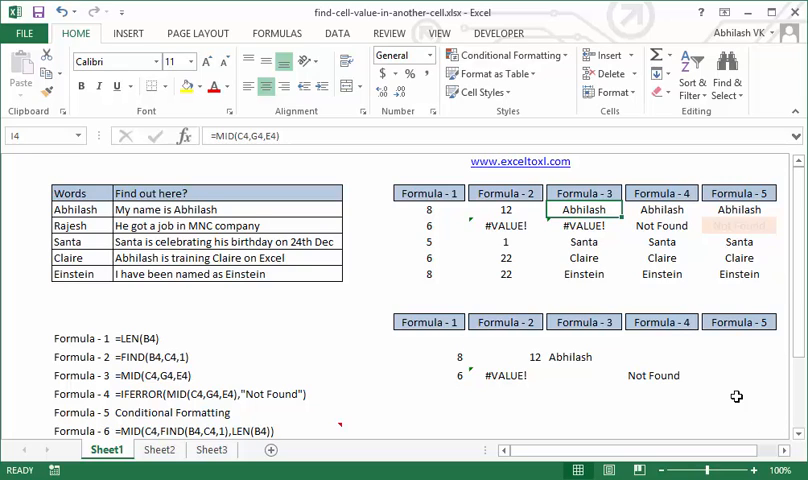